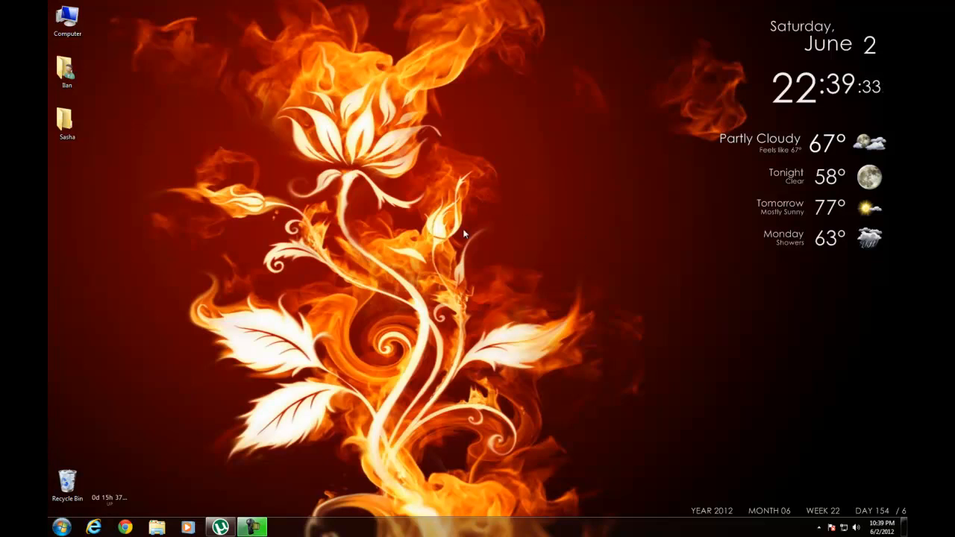
mouse_move(590, 188)
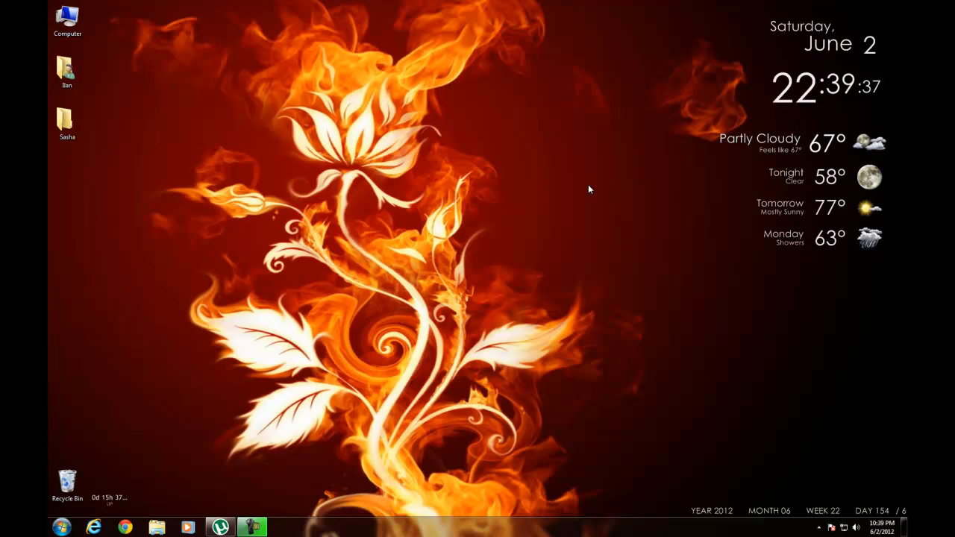
mouse_move(267, 412)
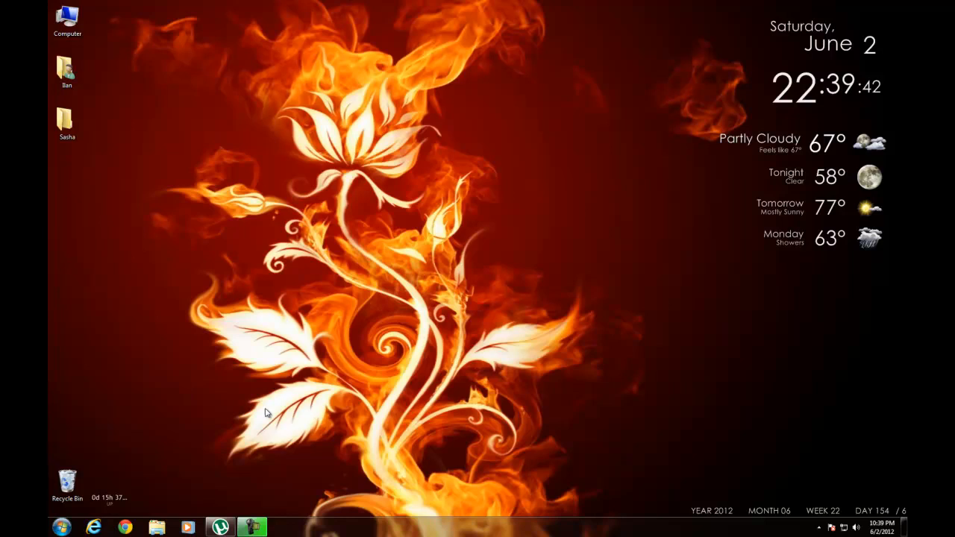
mouse_move(530, 190)
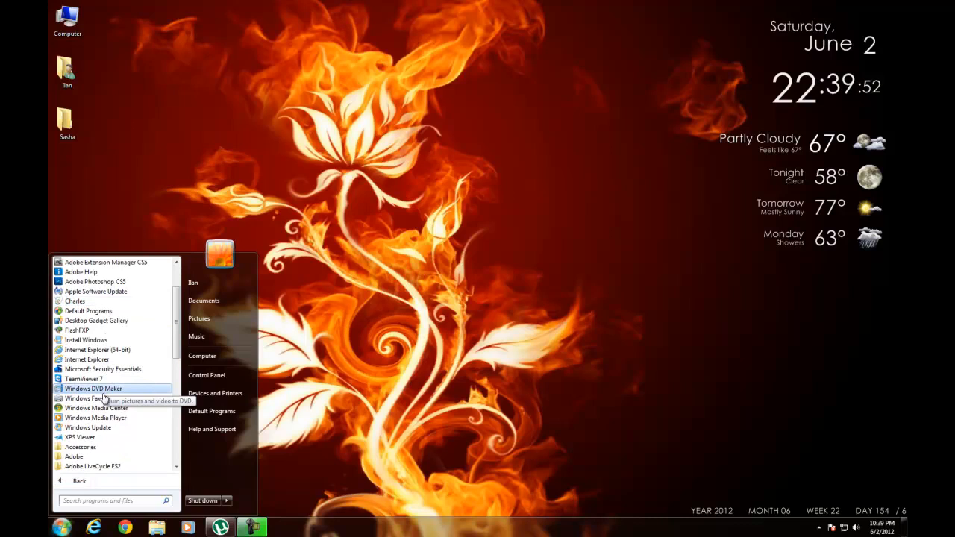
Step: Launch Windows Media Center from the All Programs list
click(338, 254)
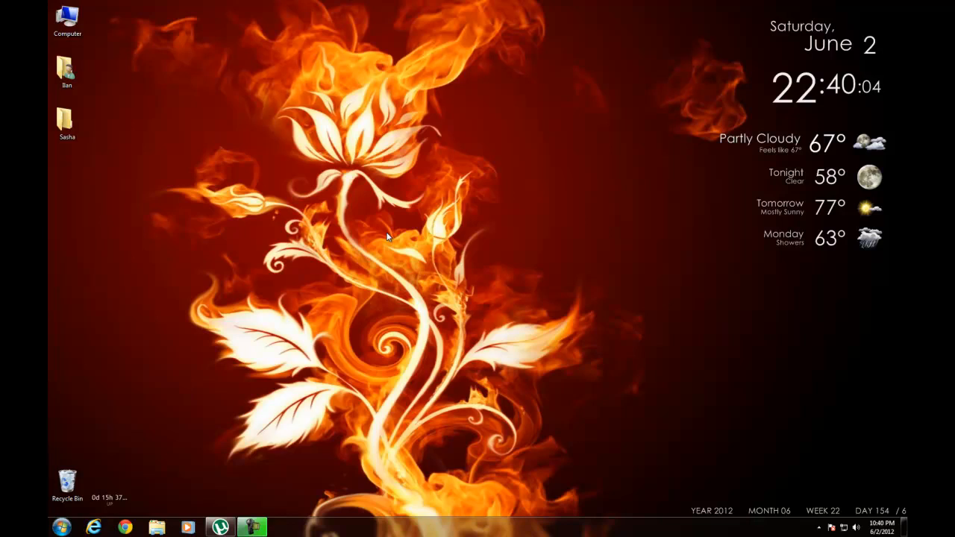
click(283, 528)
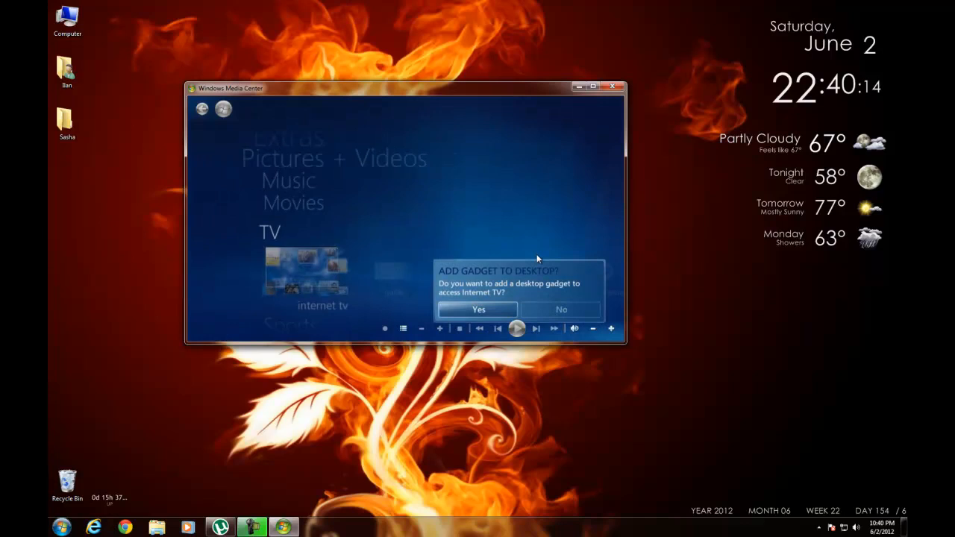
Step: Dismiss the Internet TV gadget question and close Windows Media Center
click(561, 309)
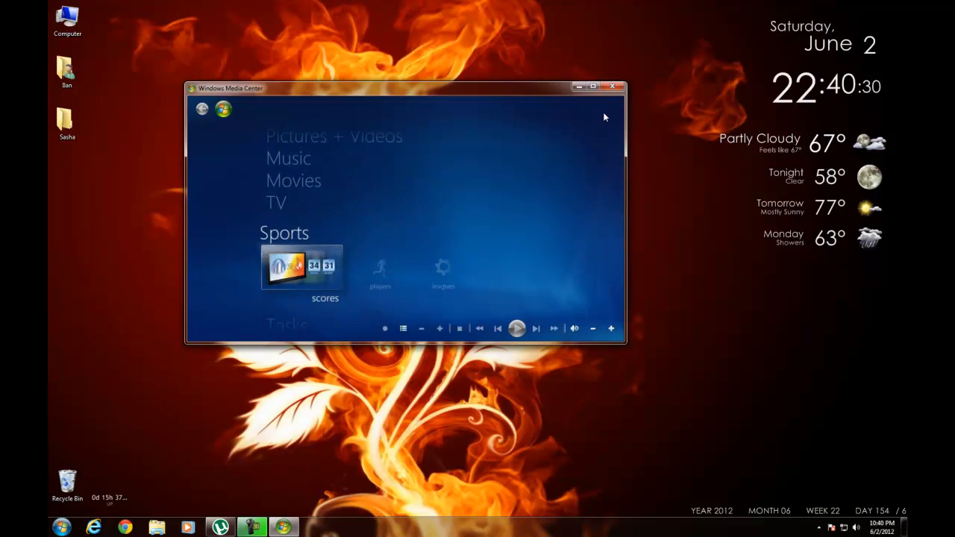
click(613, 87)
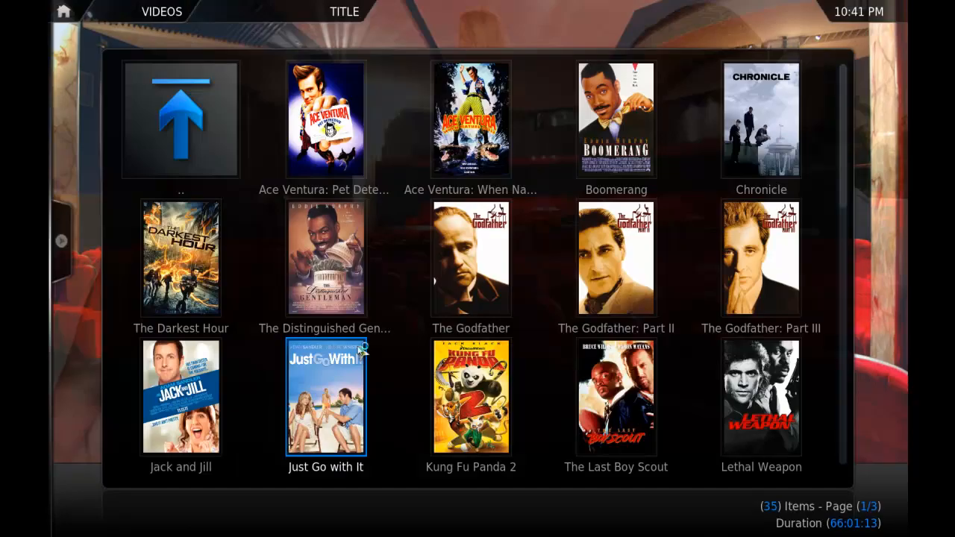
click(325, 119)
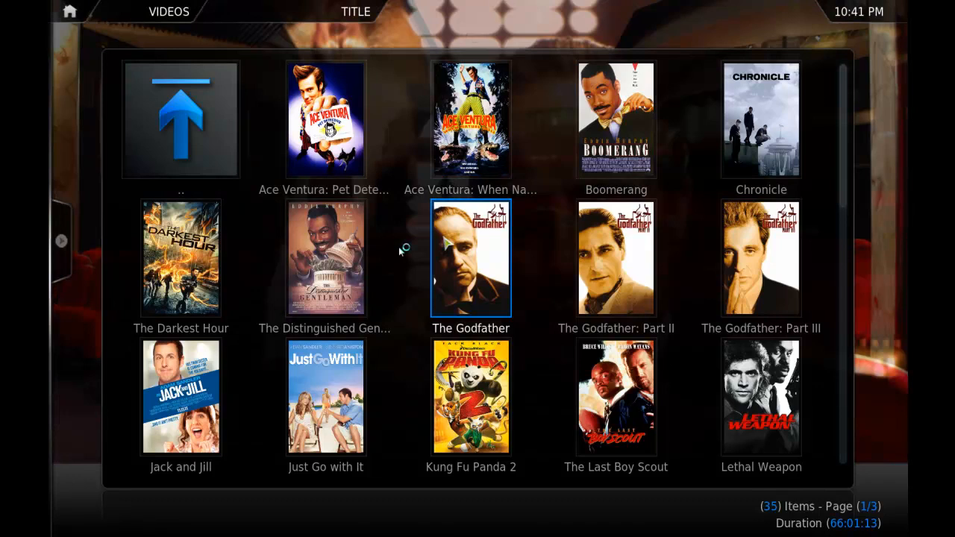
right_click(471, 256)
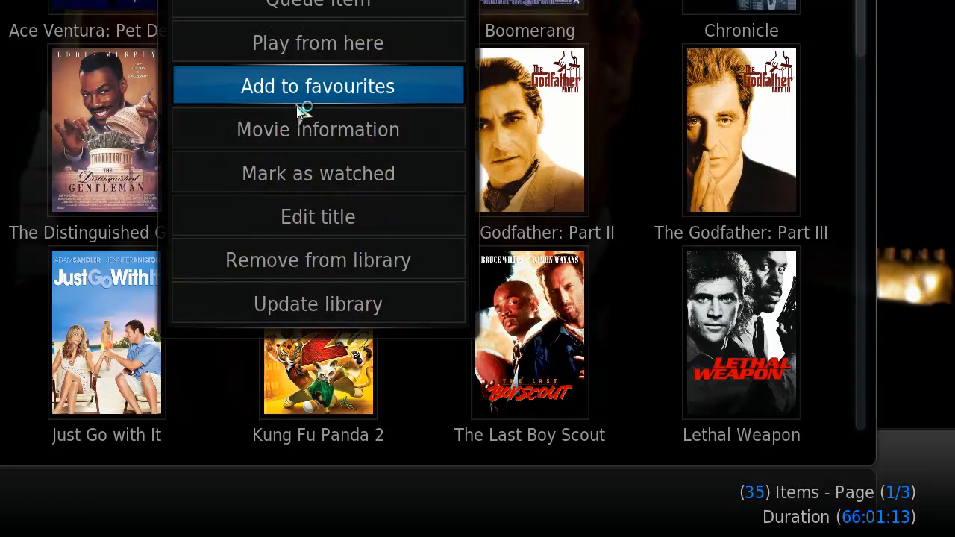
click(318, 128)
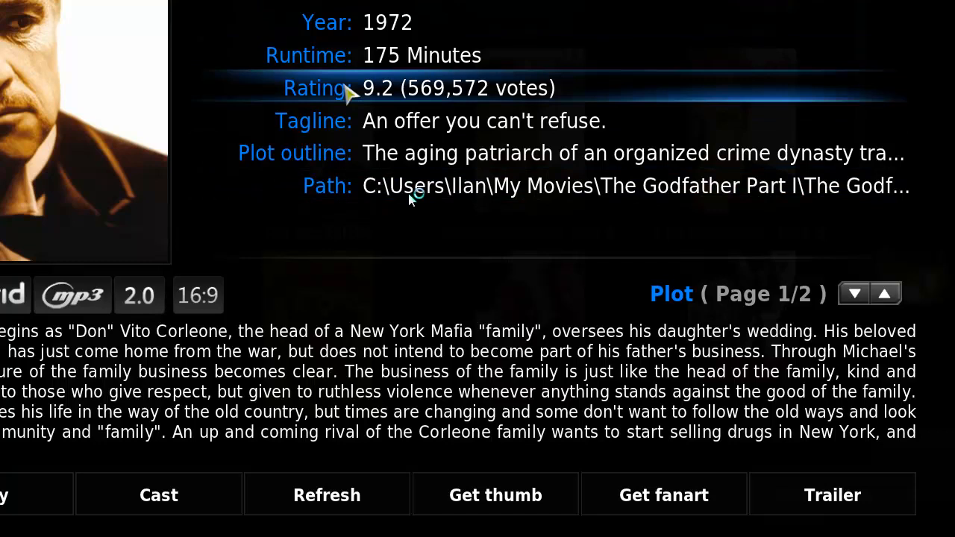
click(158, 495)
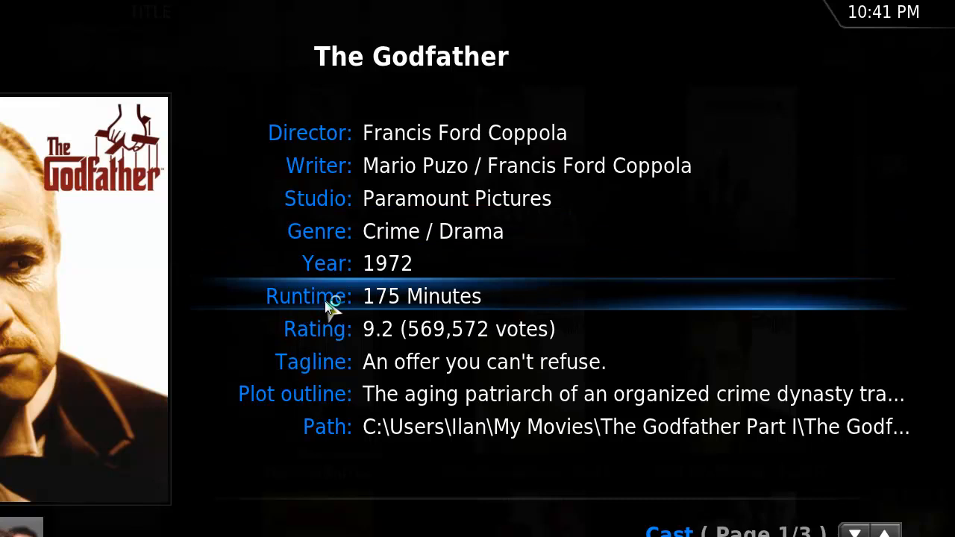
key(Escape)
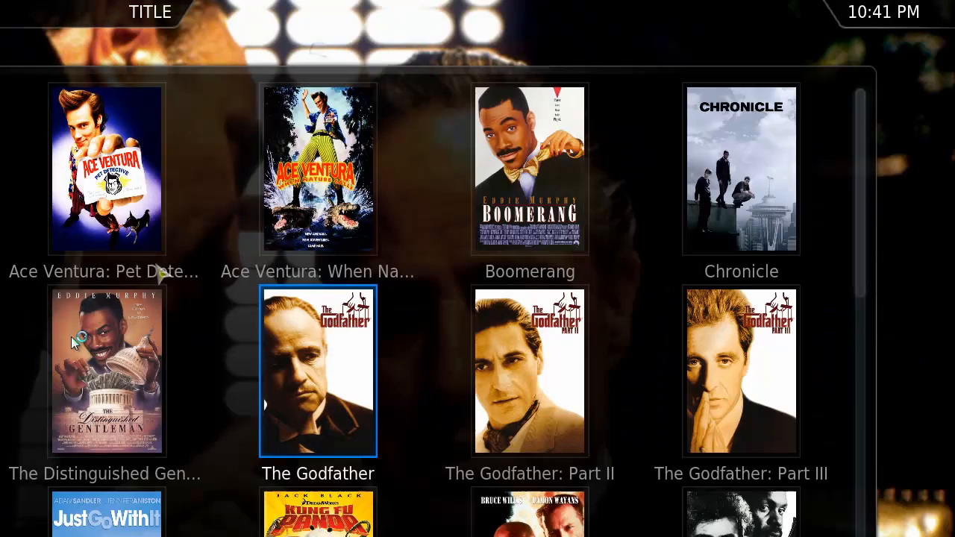
scroll(down, 3)
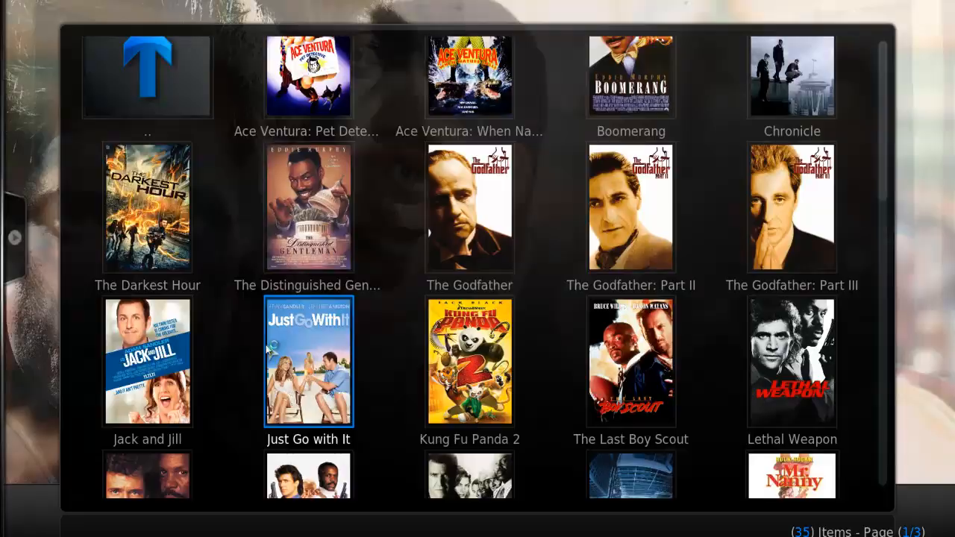
scroll(down, 3)
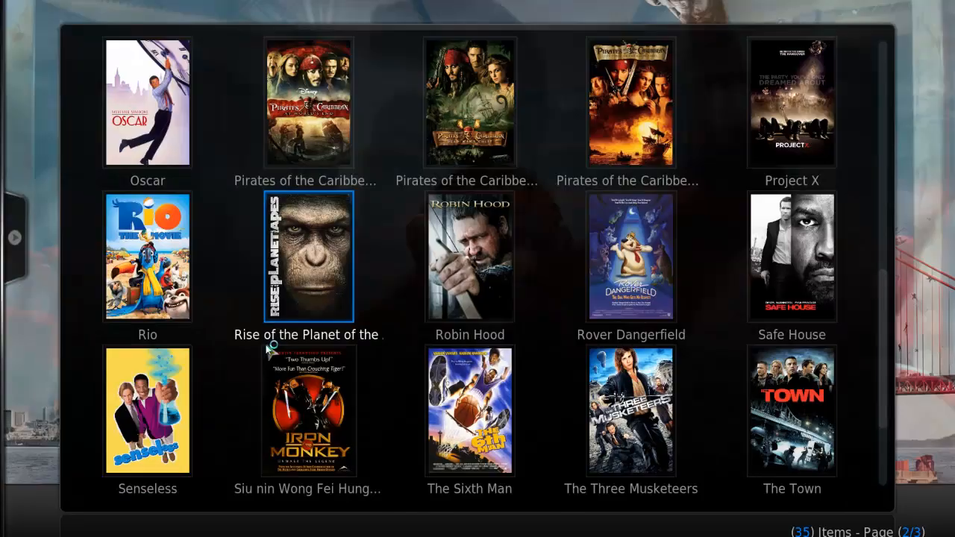
scroll(down, 3)
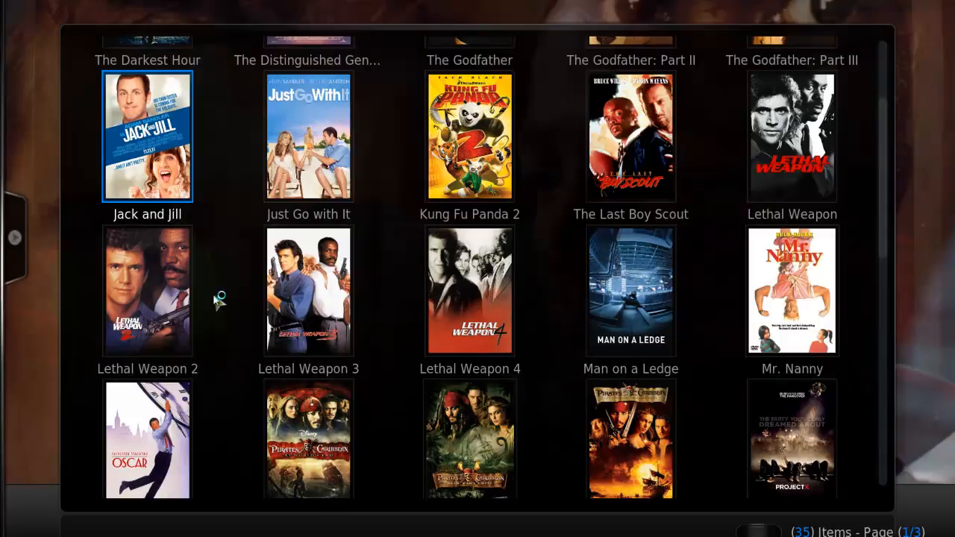
scroll(up, 3)
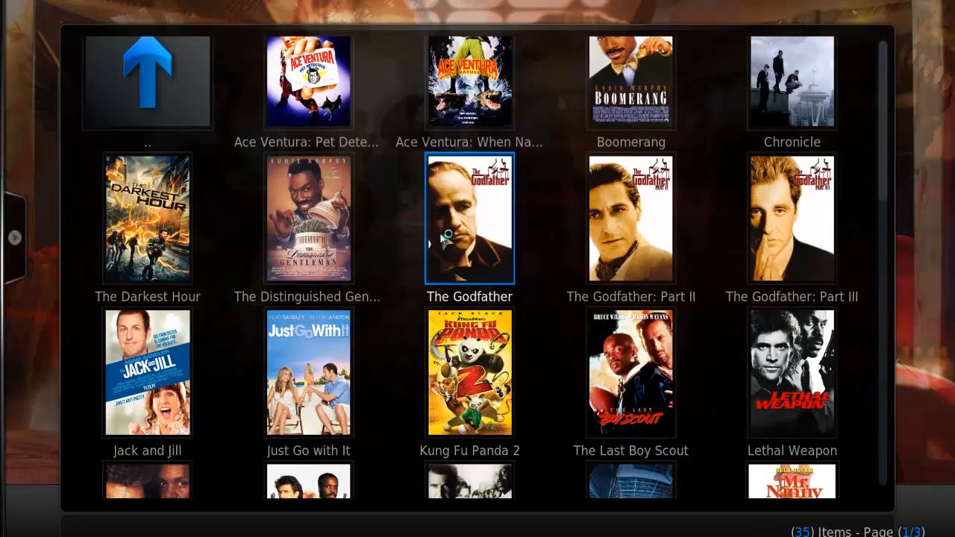
scroll(down, 3)
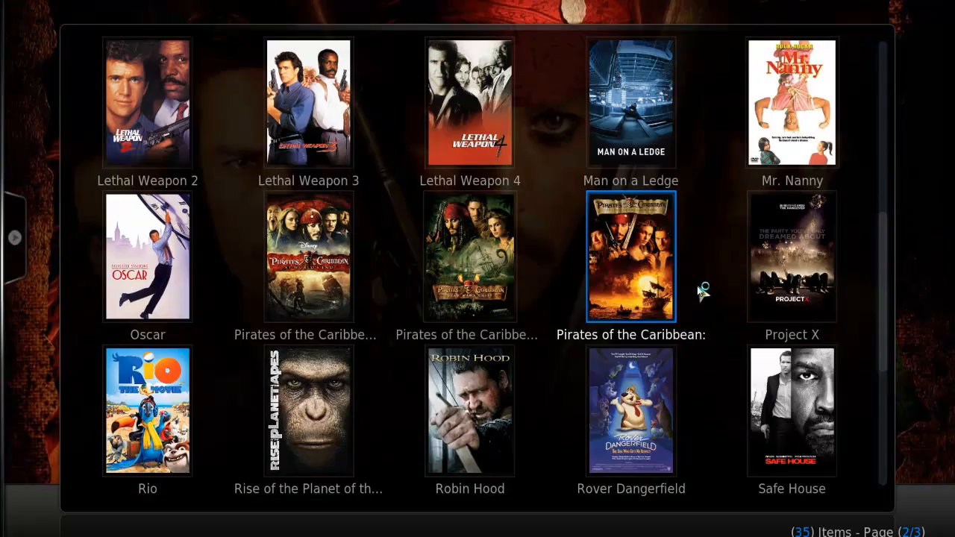
scroll(up, 3)
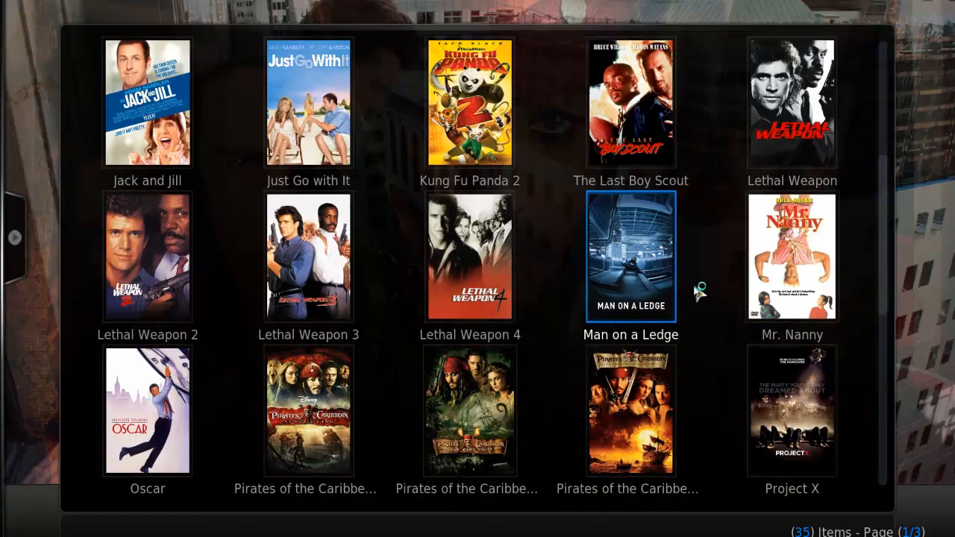
scroll(up, 3)
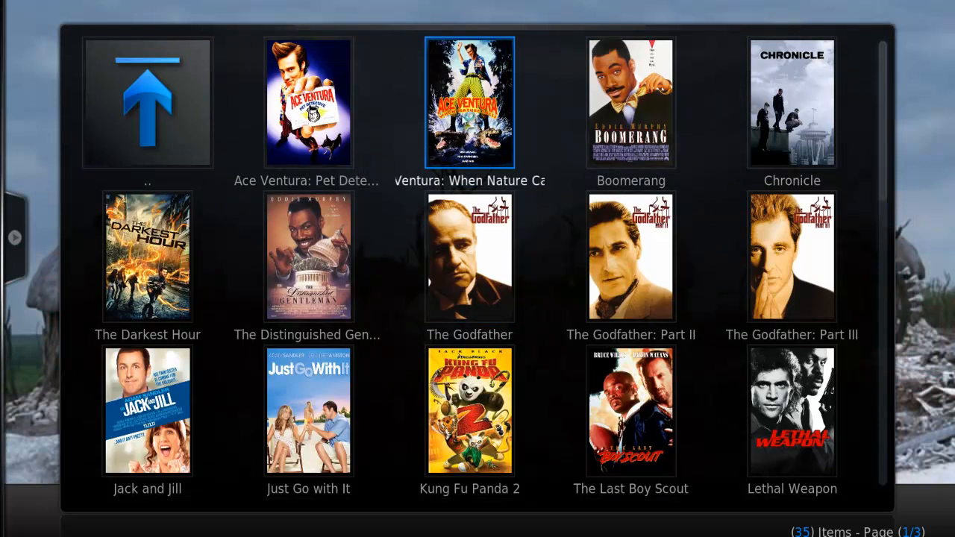
click(469, 102)
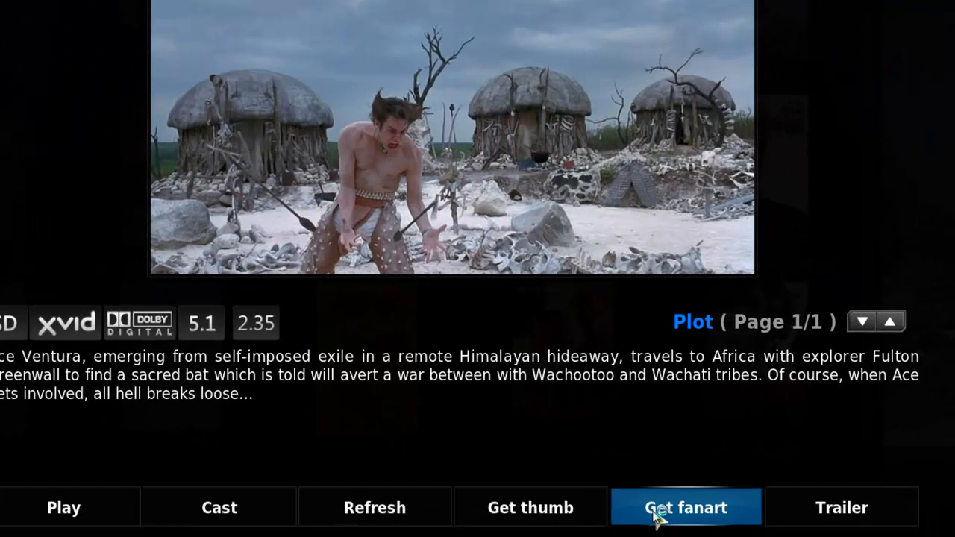
click(685, 507)
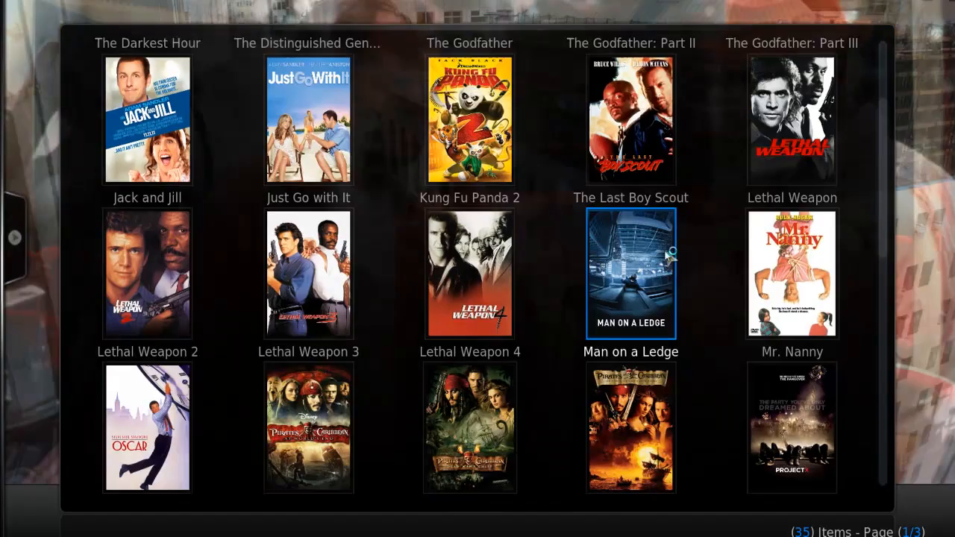
Step: Leave the movie poster grid and return to the XBMC home menu
scroll(down, 3)
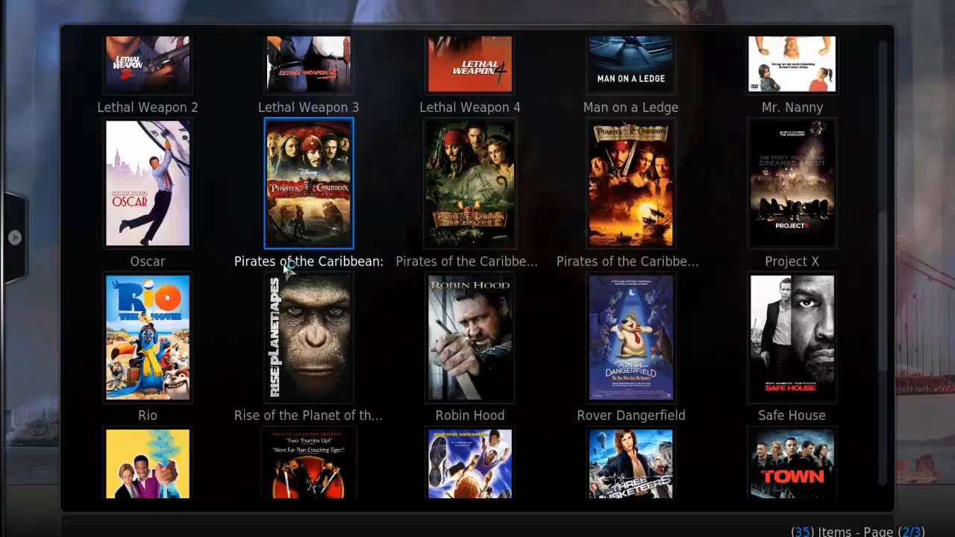
scroll(up, 3)
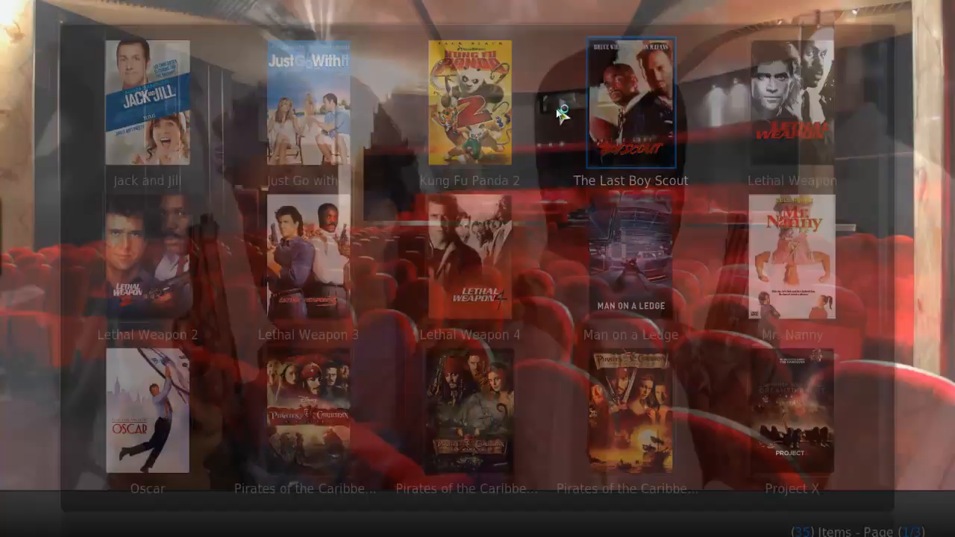
key(Backspace)
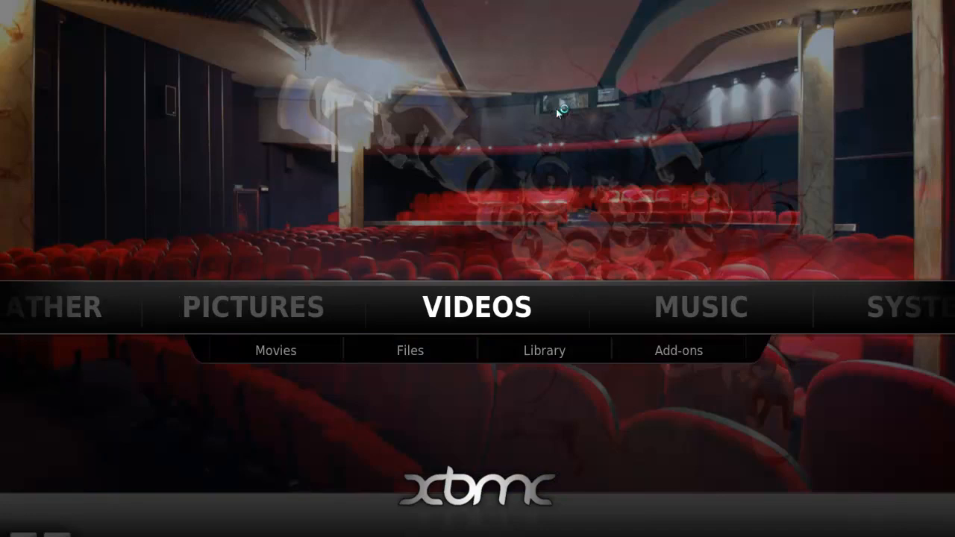
scroll(left, 3)
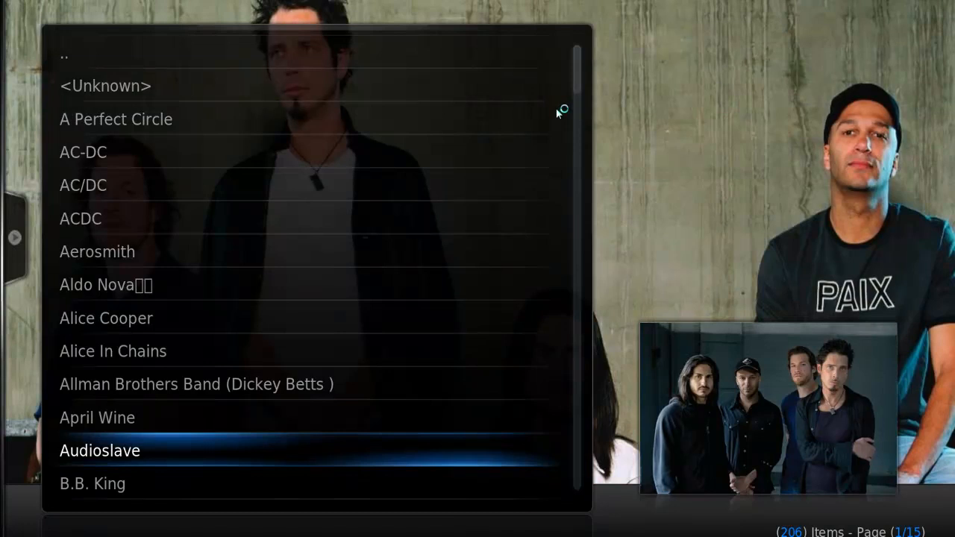
scroll(down, 3)
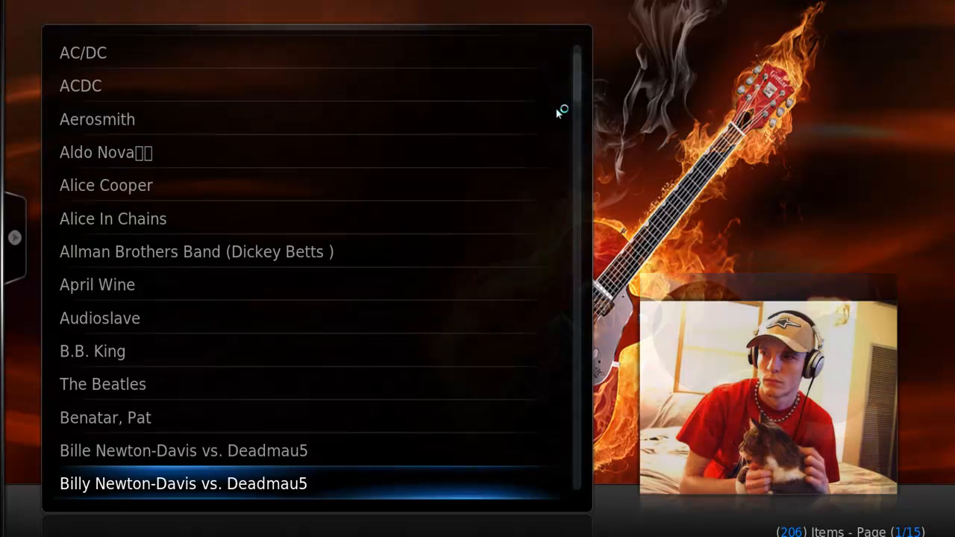
scroll(down, 3)
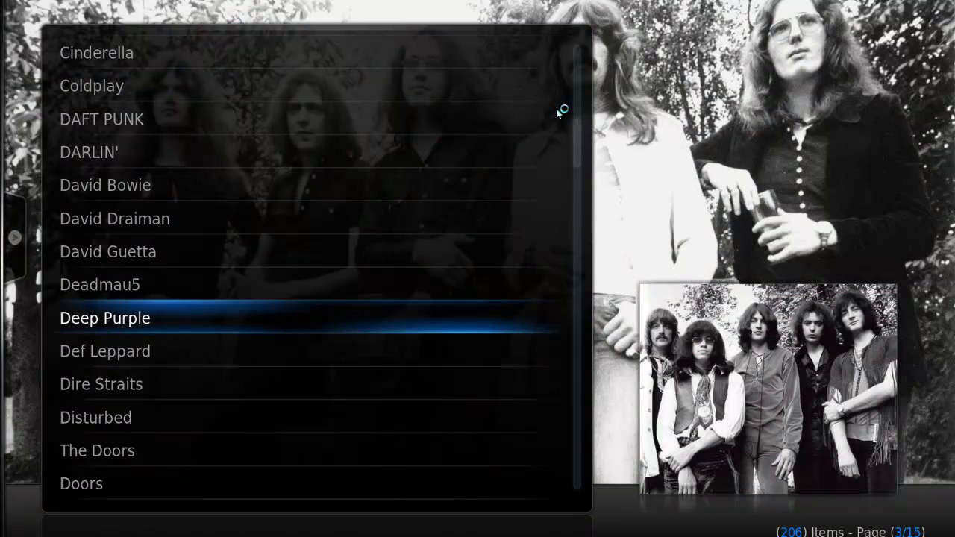
click(104, 318)
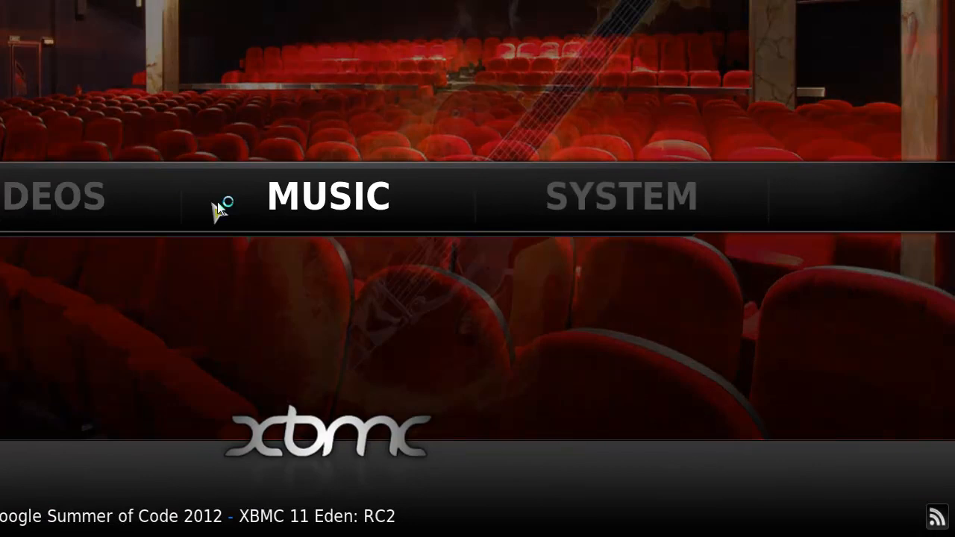
click(328, 197)
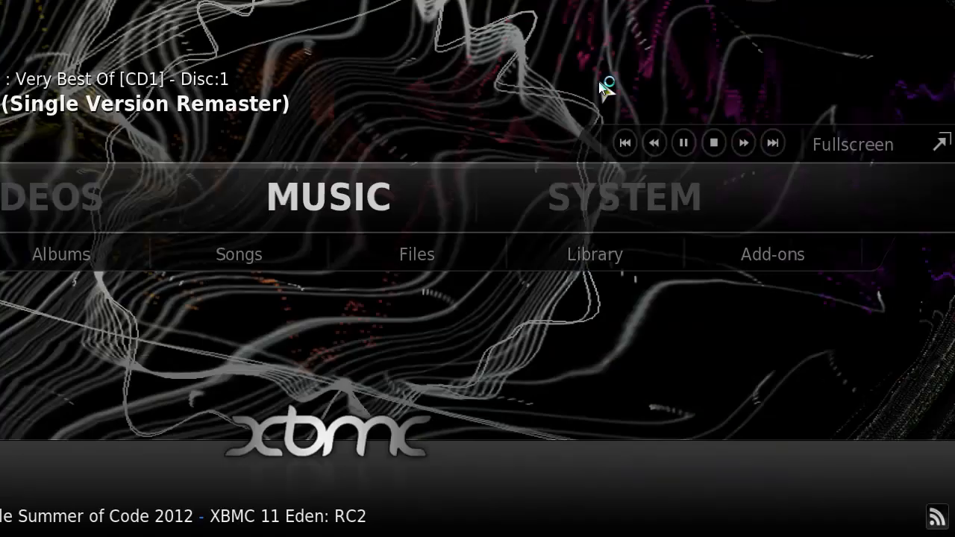
mouse_move(355, 103)
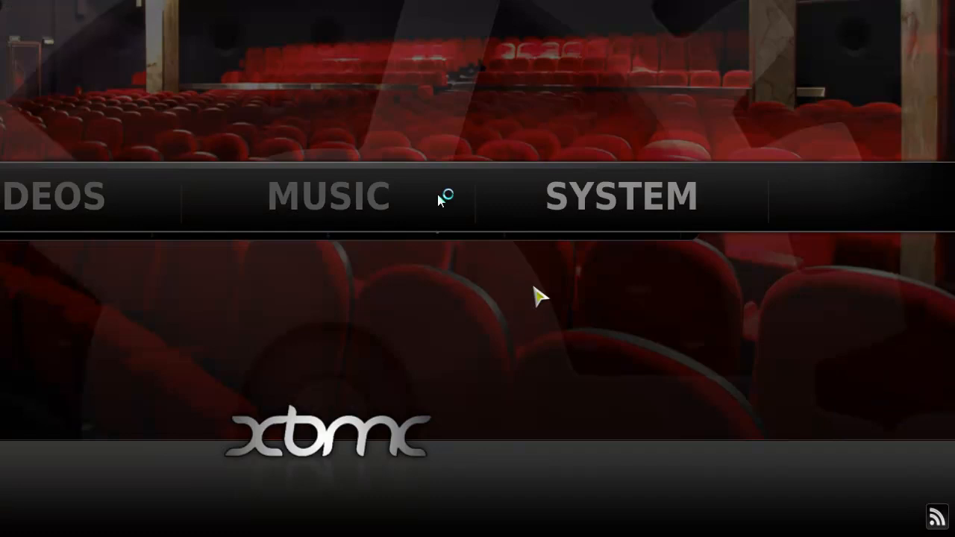
click(621, 197)
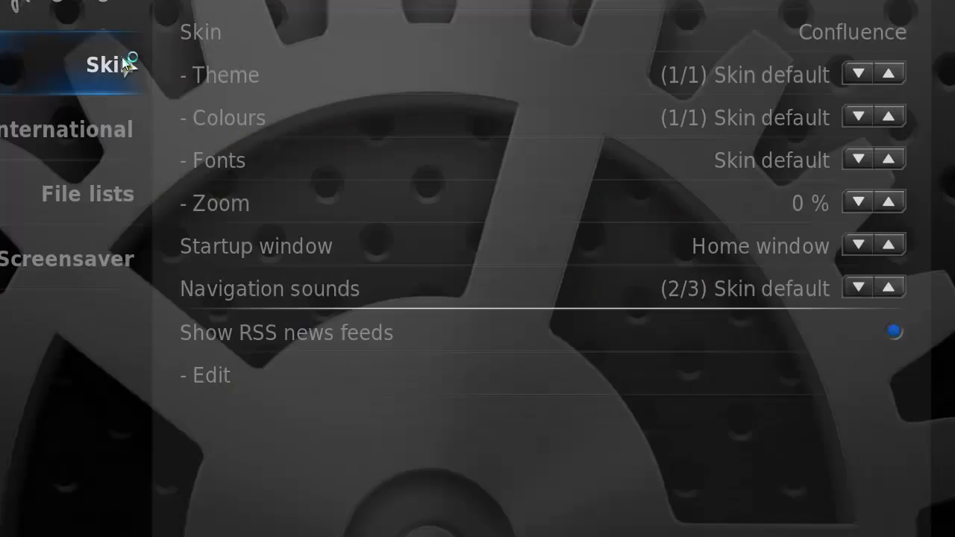
click(850, 32)
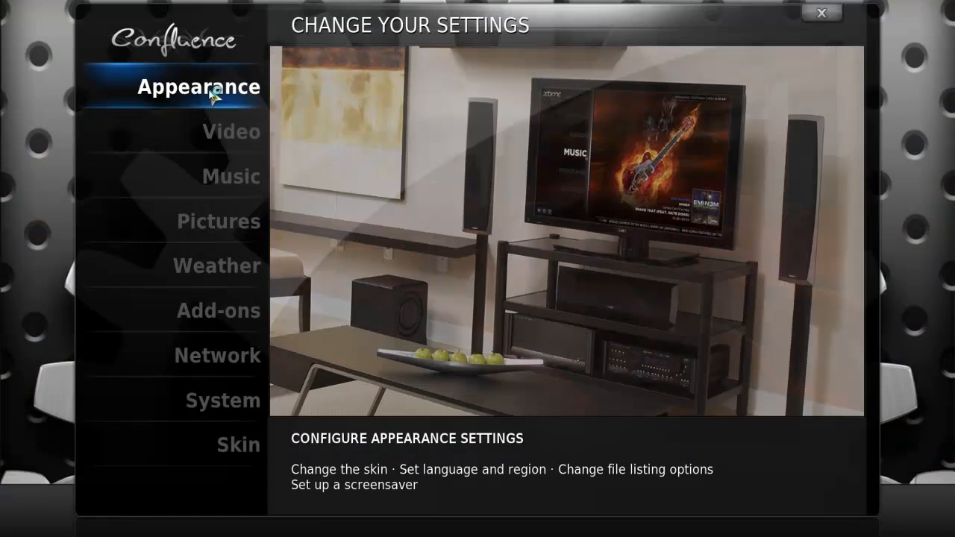
click(198, 87)
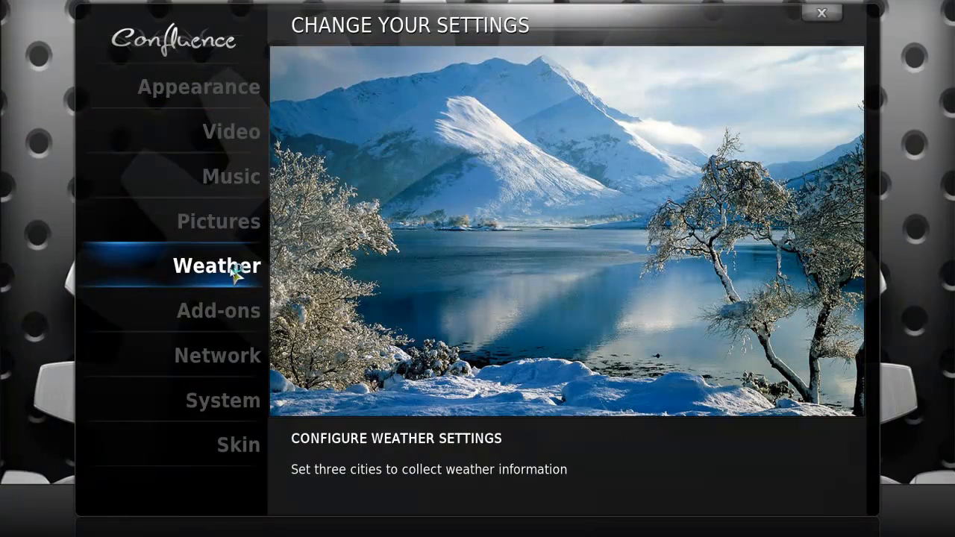
click(231, 176)
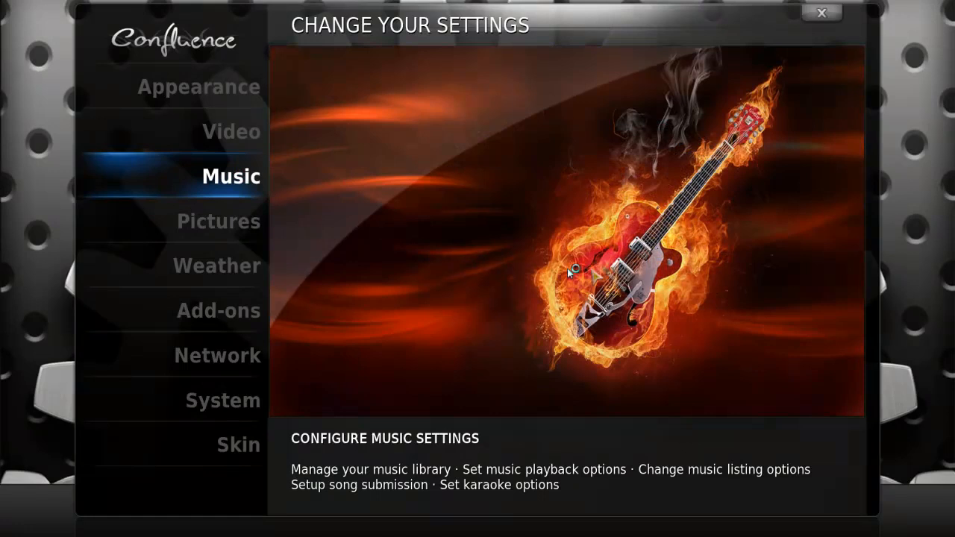
click(821, 12)
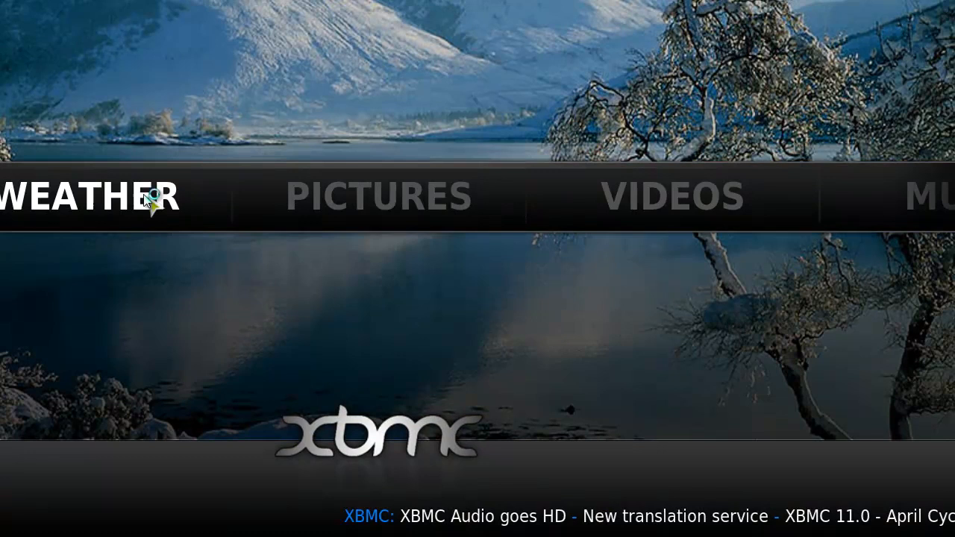
click(89, 197)
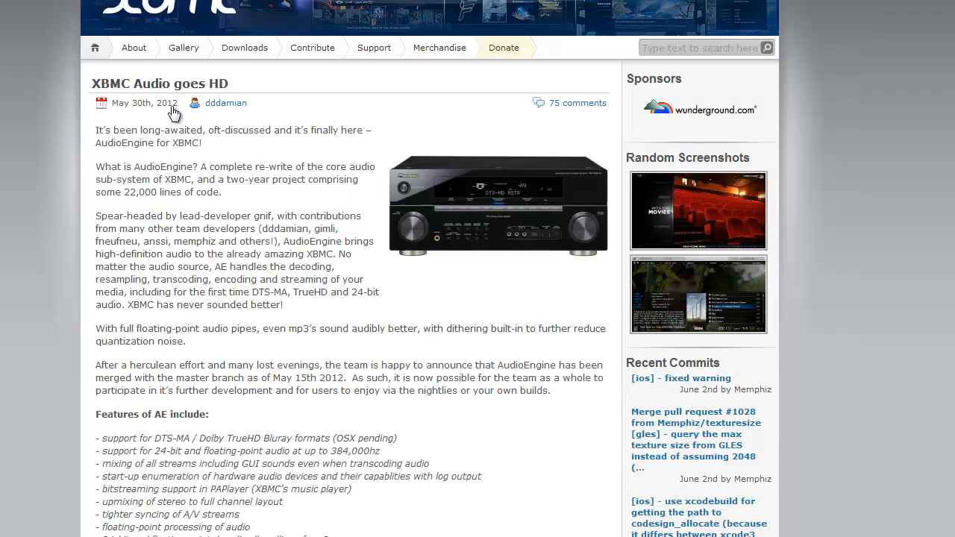
mouse_move(468, 200)
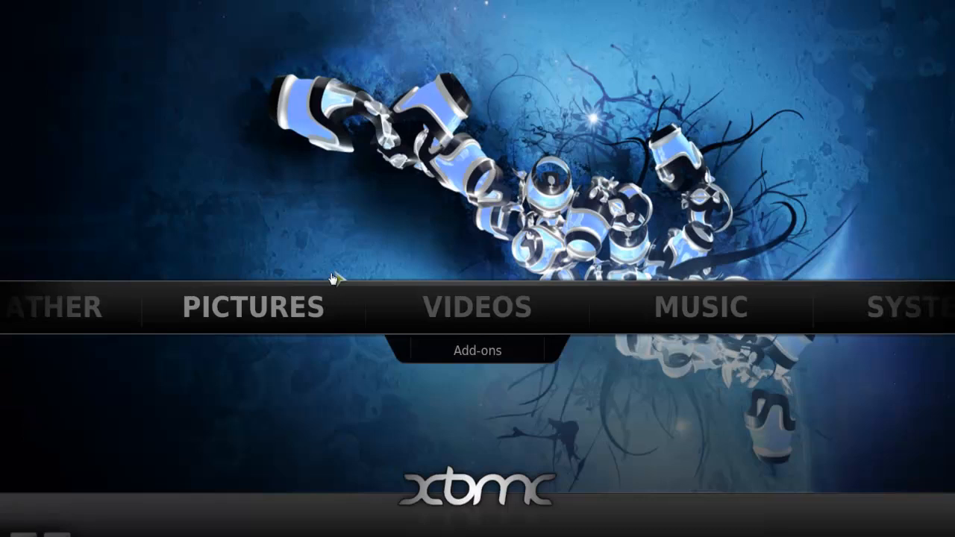
Step: Search the YouTube add-on for 'excel 10 things you must know'
click(474, 308)
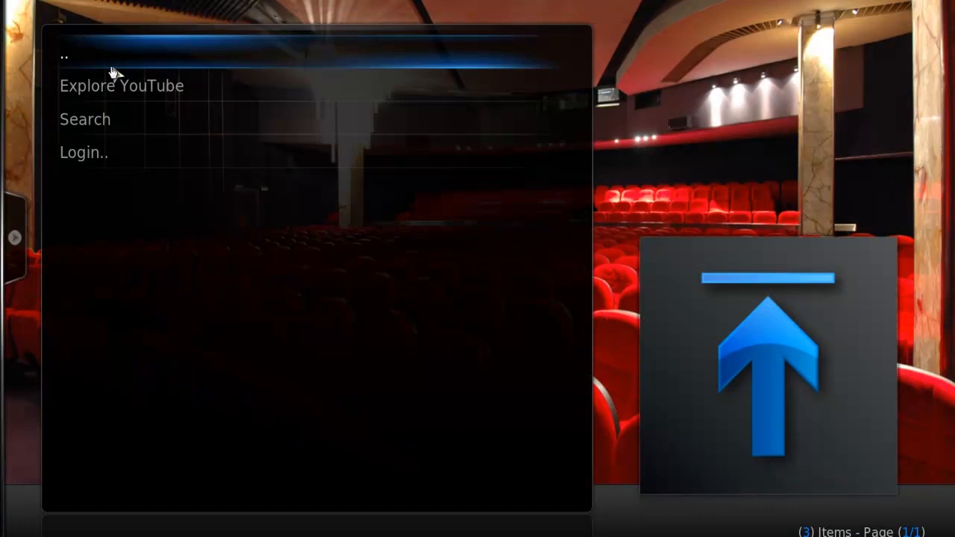
click(83, 119)
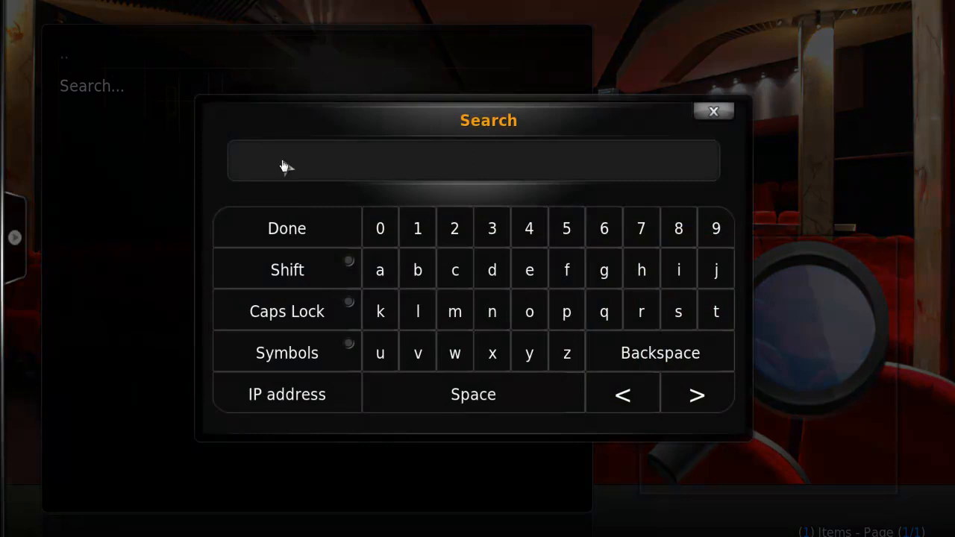
text(excel 10 things you must know)
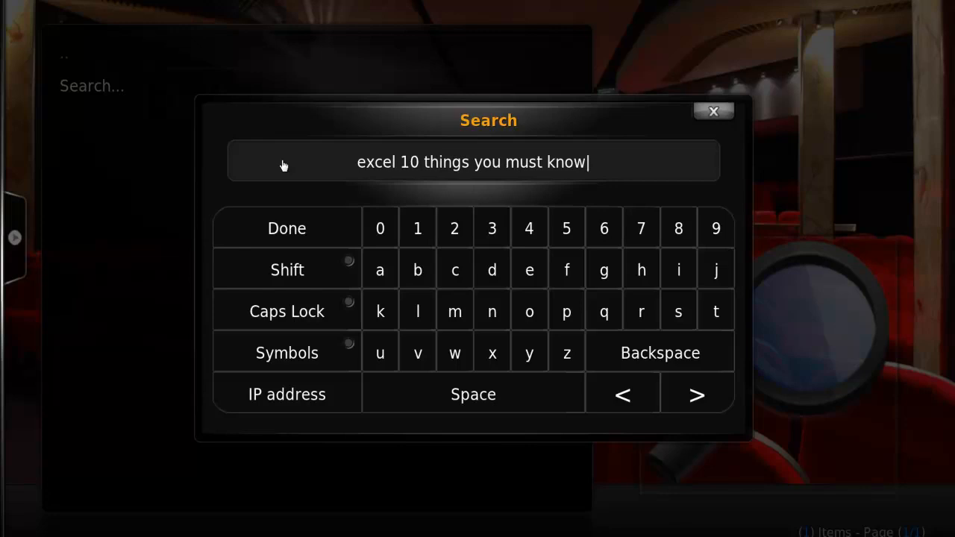
click(286, 228)
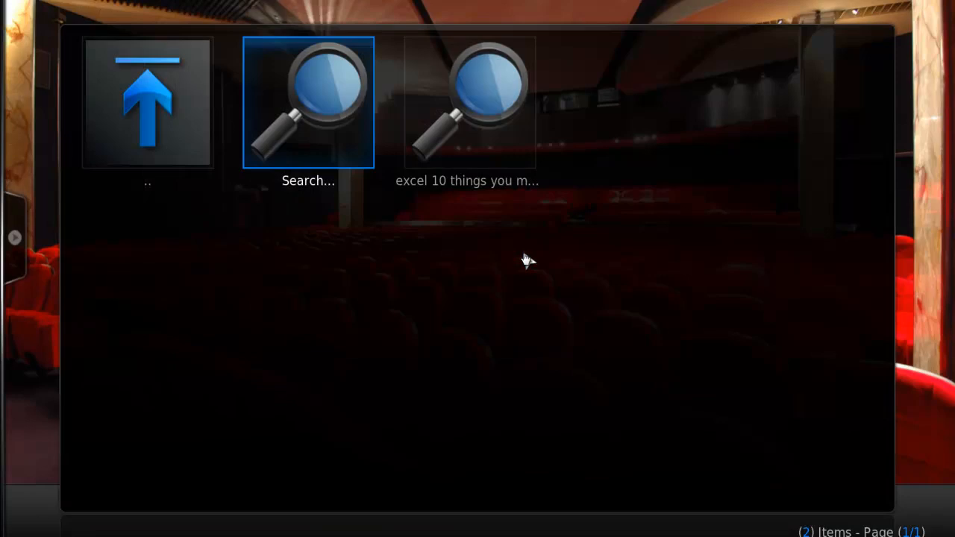
Step: Show the Excel search results and play the first Excel 2010 tutorial video
click(469, 102)
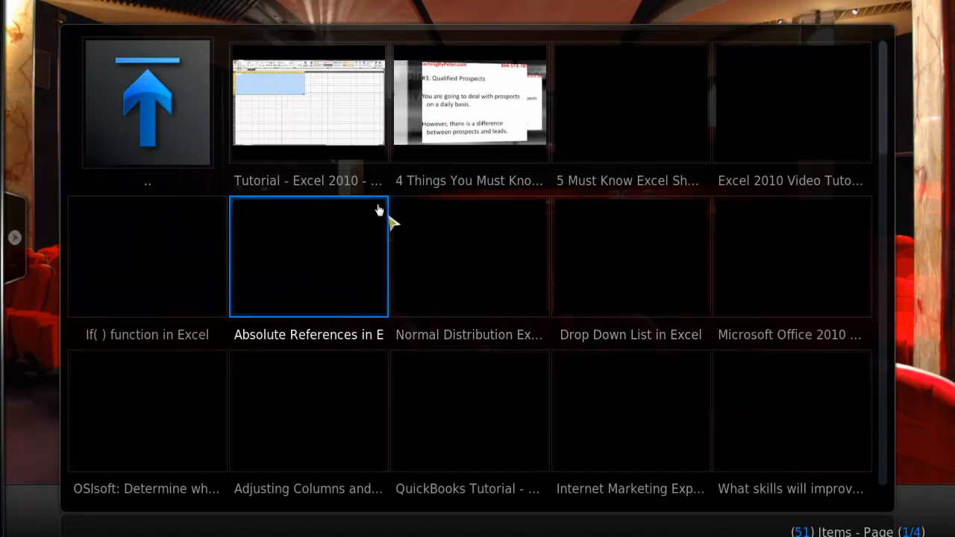
click(308, 102)
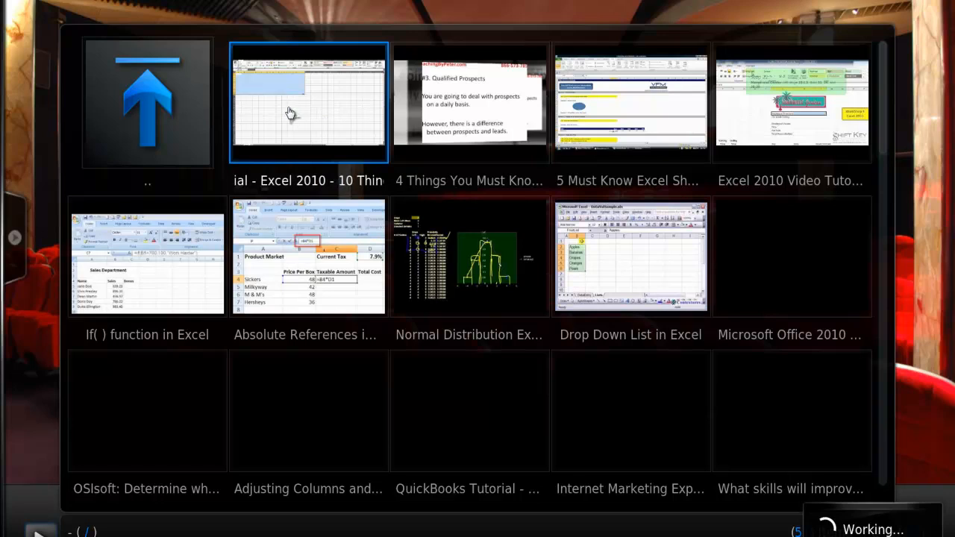
click(307, 101)
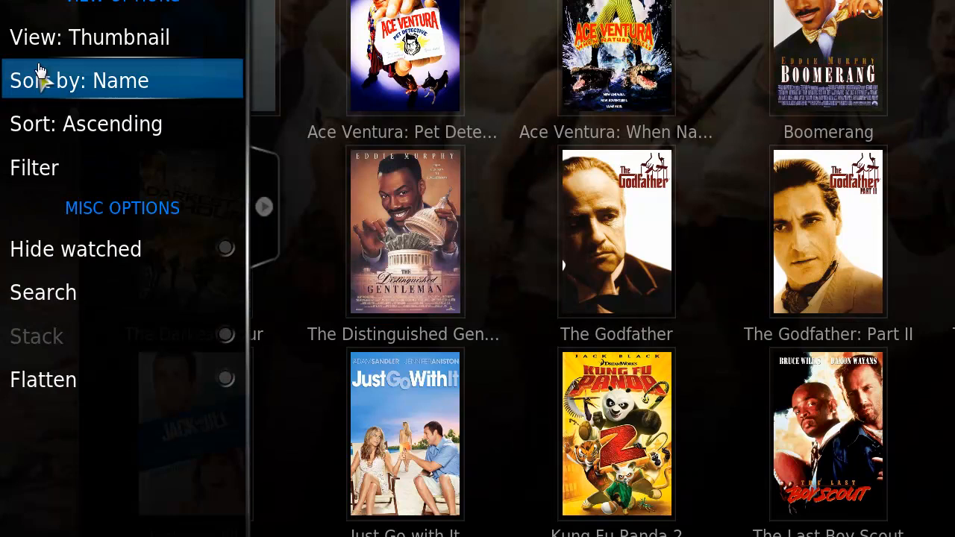
Step: Sort the movie library posters by name in ascending order
click(89, 37)
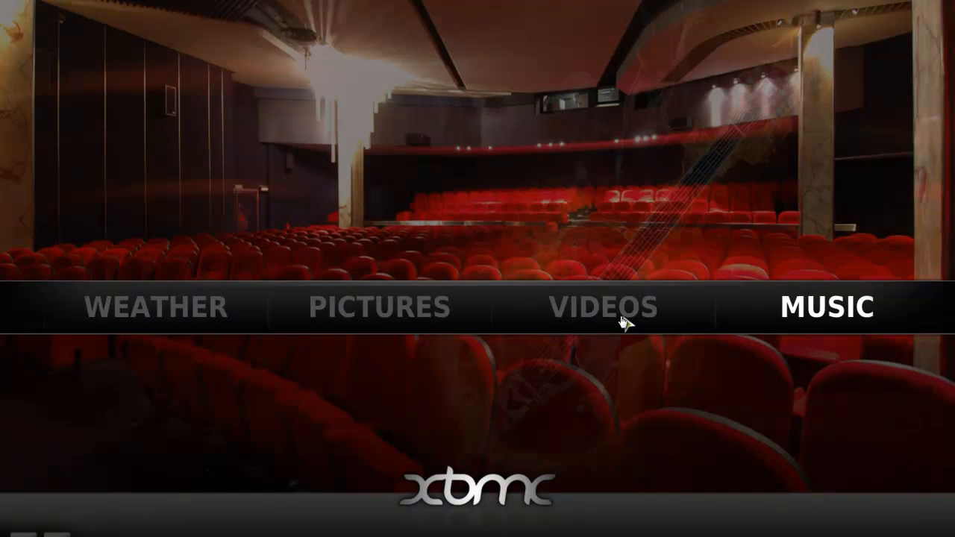
click(603, 306)
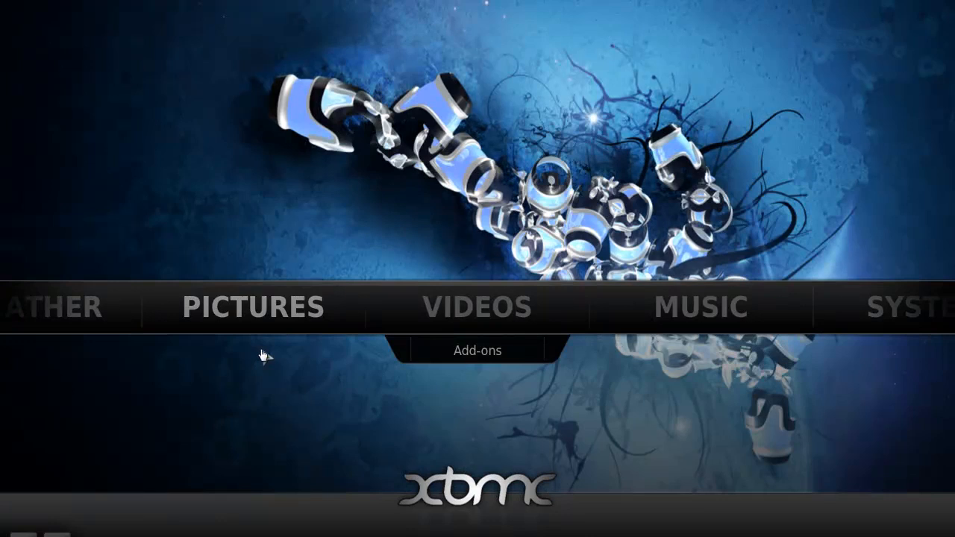
click(701, 306)
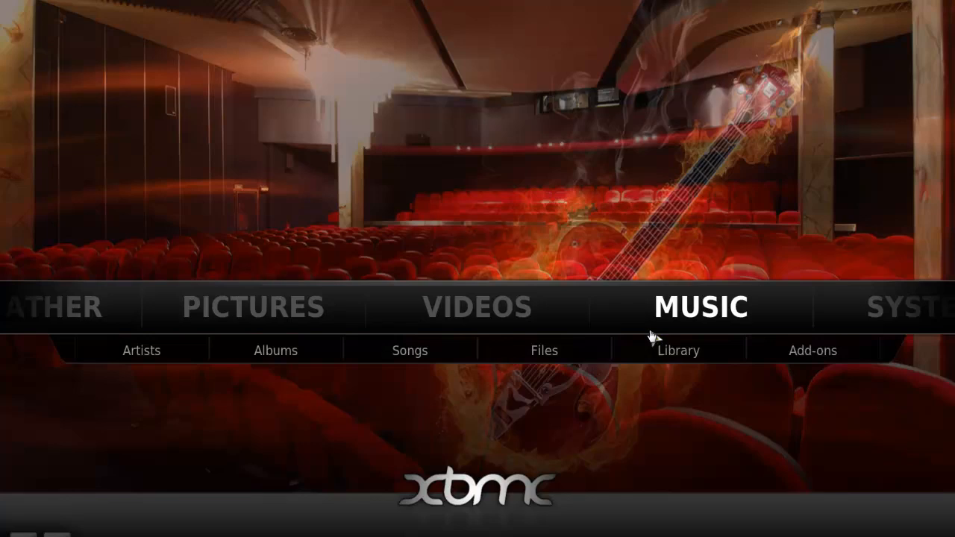